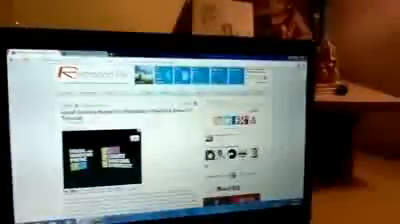
pyautogui.scroll(-3)
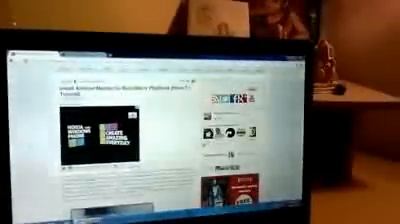